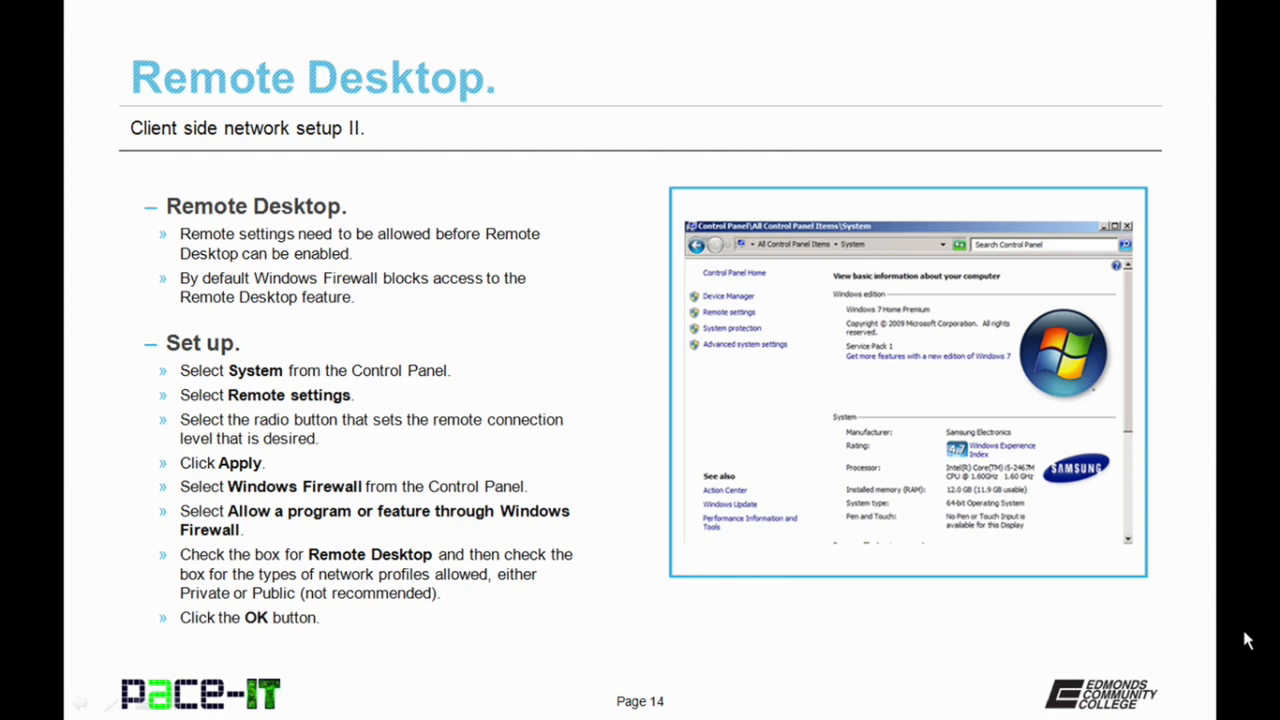
Advance through the 'What was covered' summary slide to the closing 'THANK YOU' slide.
key(Right)
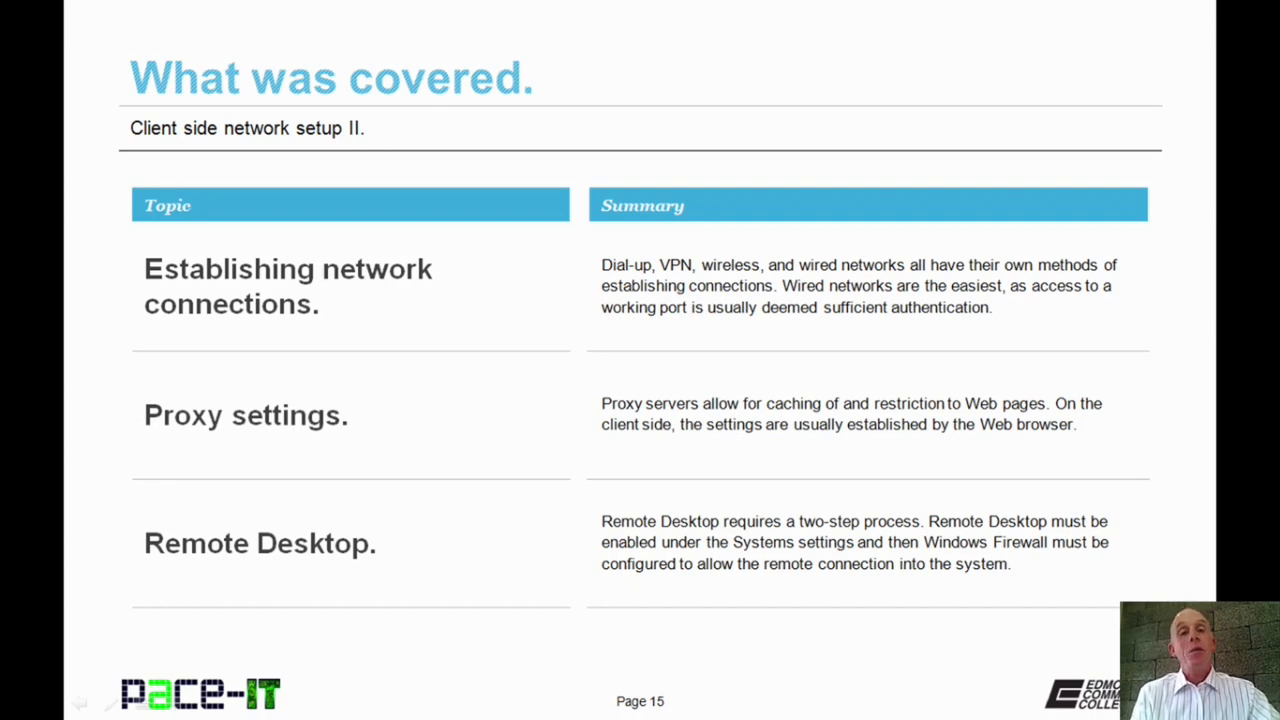
key(Right)
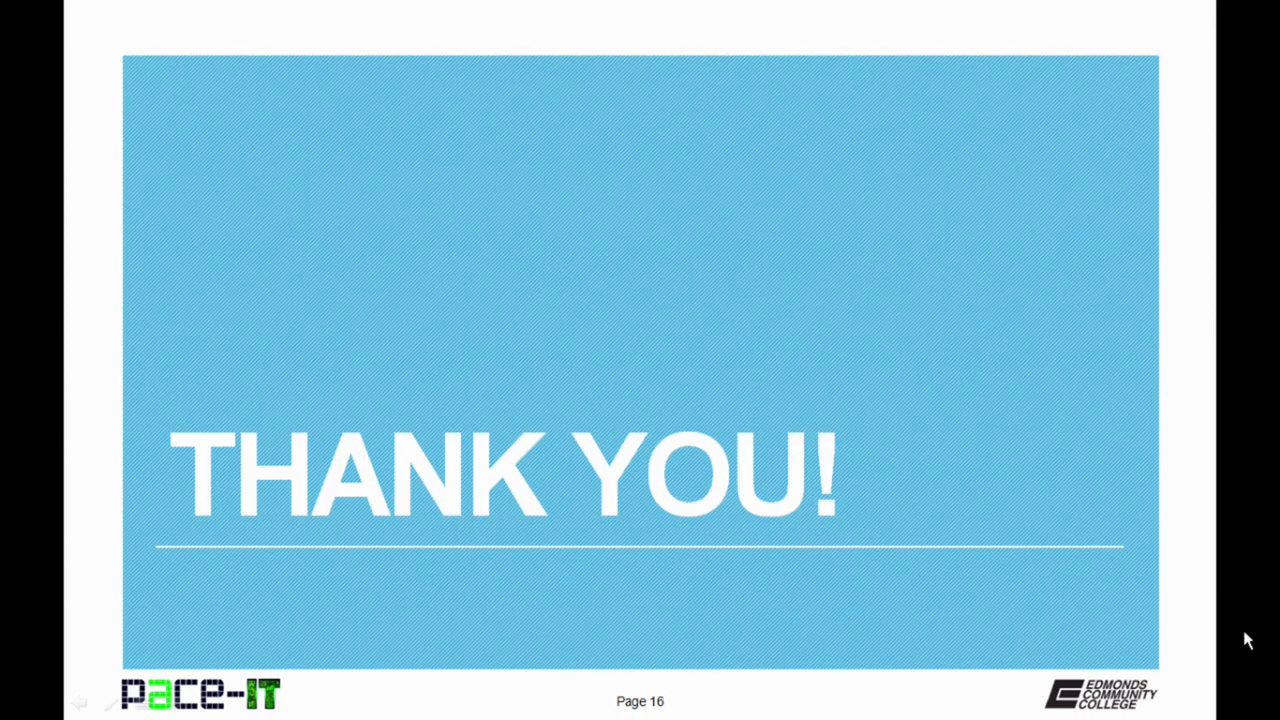